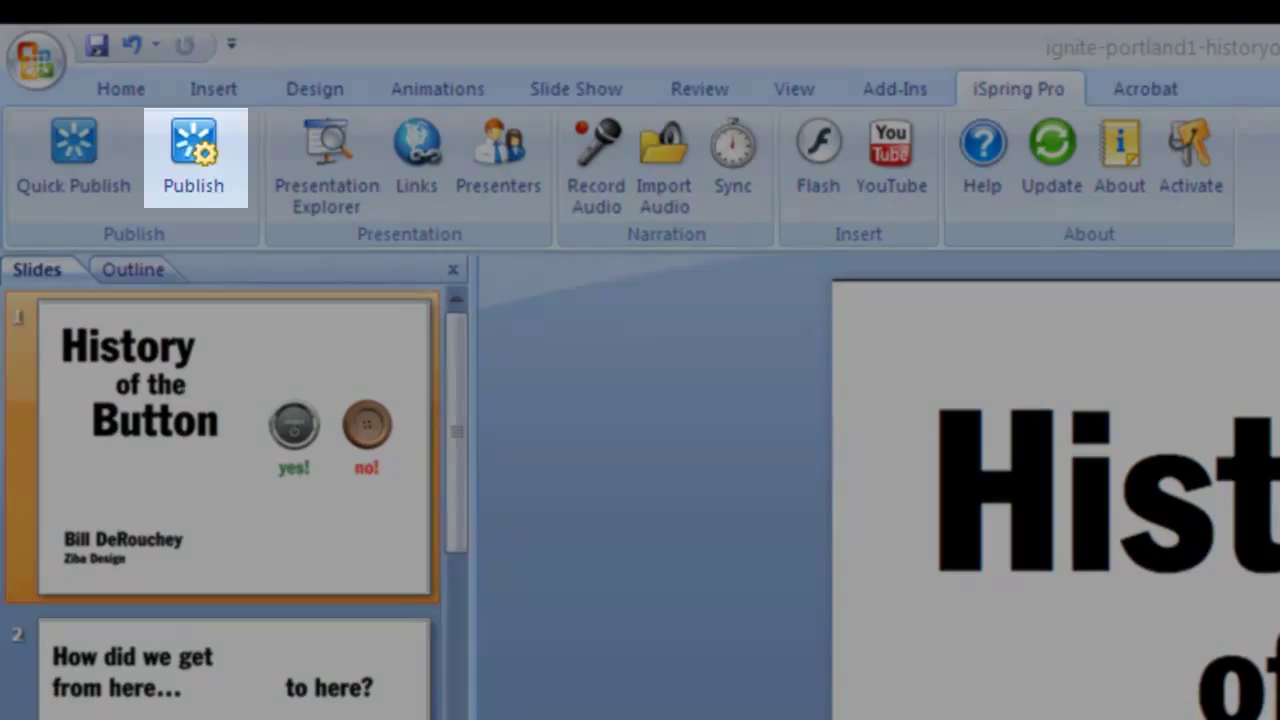
Open the Publish to Flash settings for the History of the Button deck, Player left at None.
left_click(193, 155)
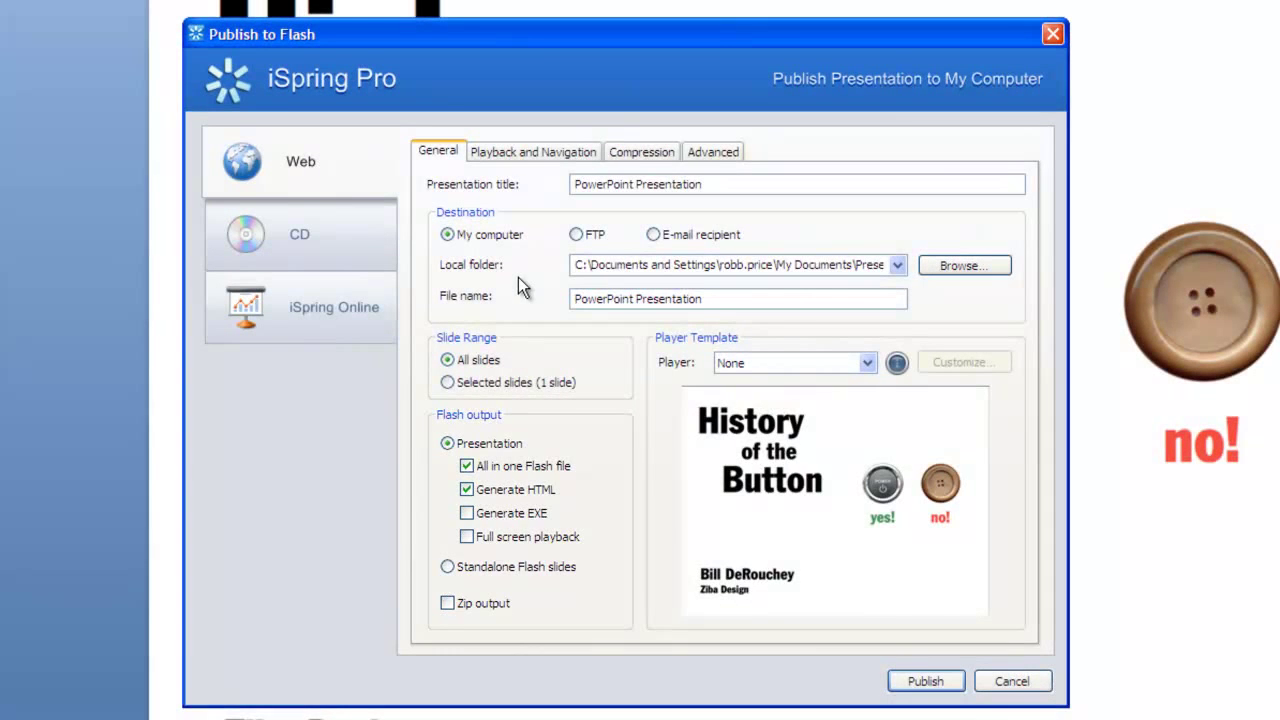
Set playback to a continuous slide show and view compression at highest quality.
left_click(533, 151)
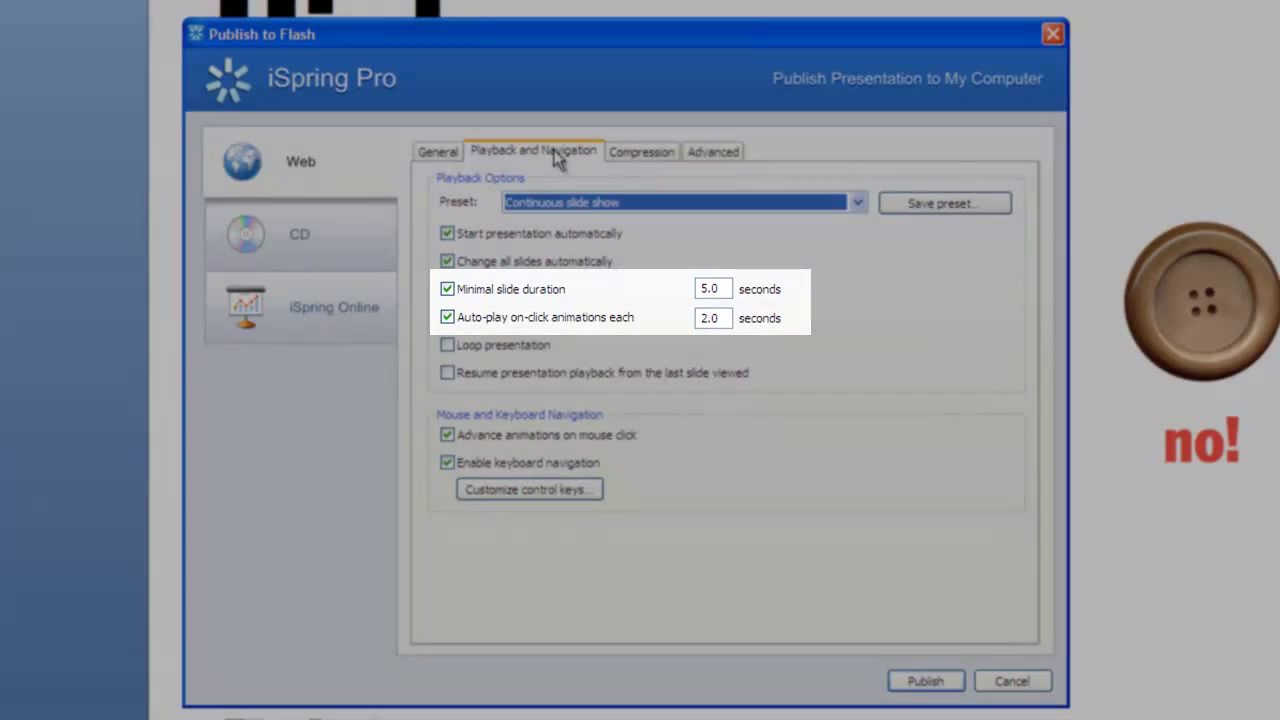
left_click(641, 151)
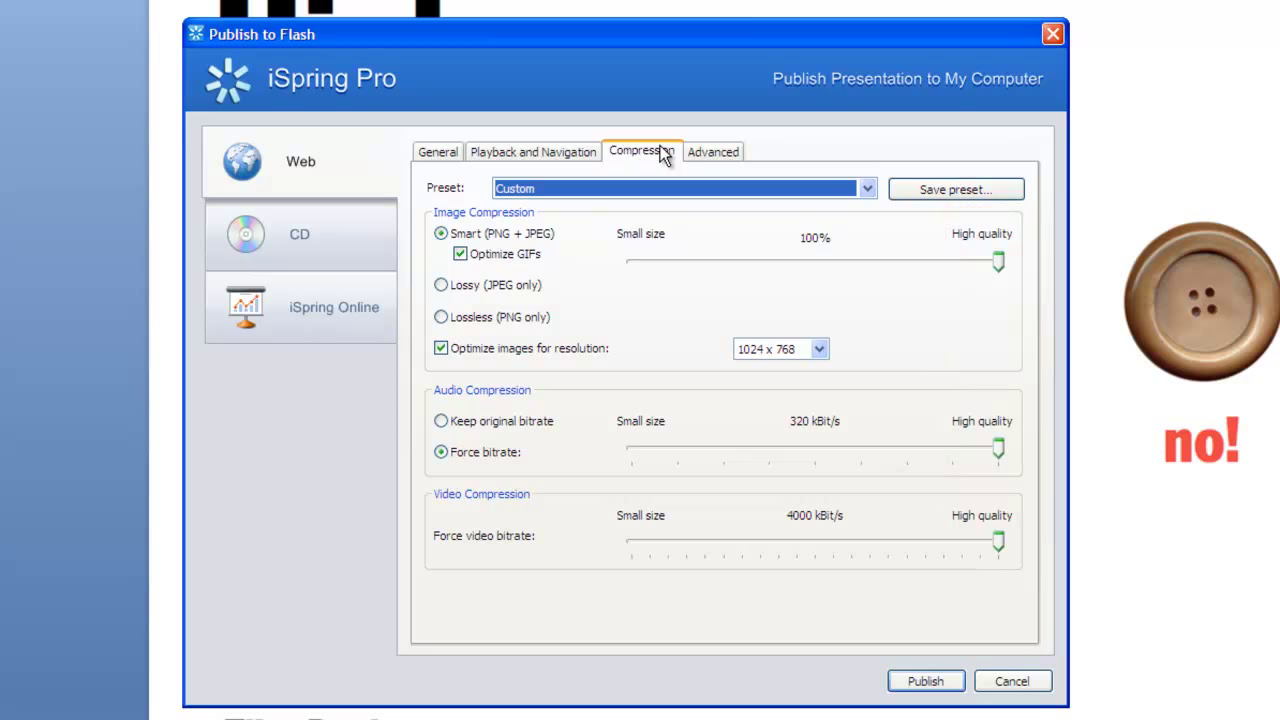
Show the advanced Flash movie properties with size 720 x 540 pixels at 100% scale.
left_click(713, 151)
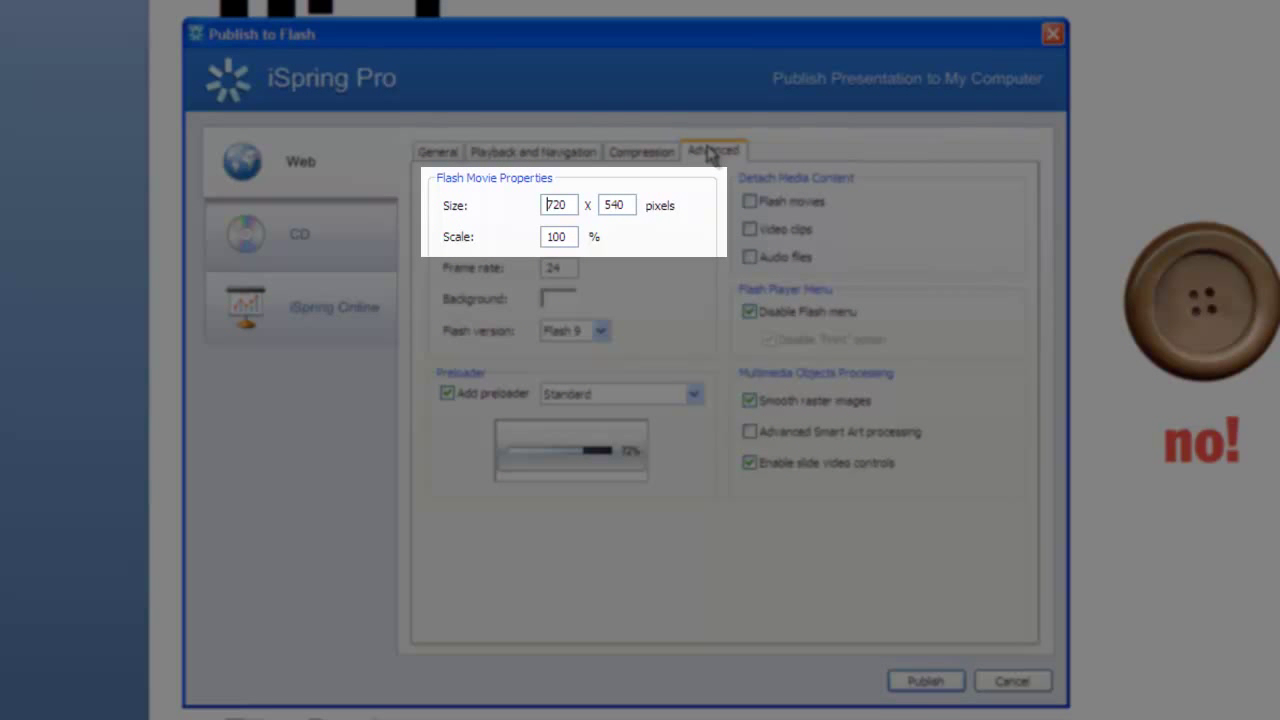
mouse_move(817, 447)
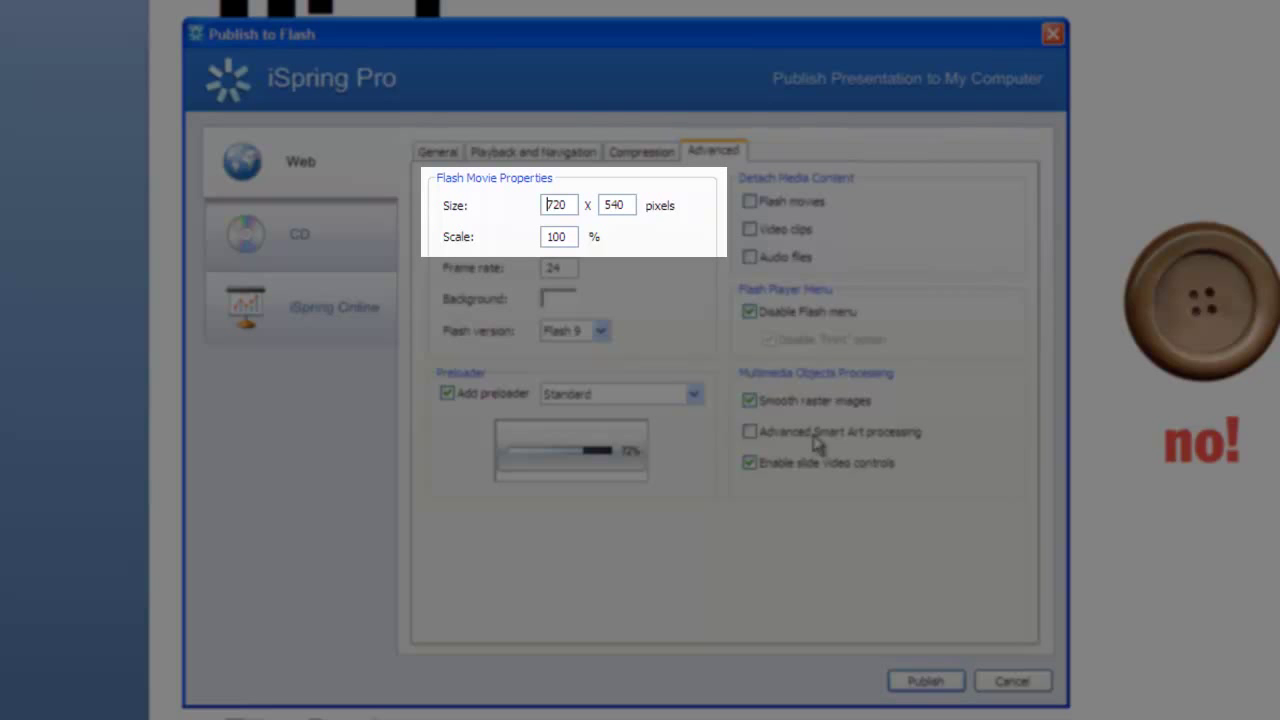